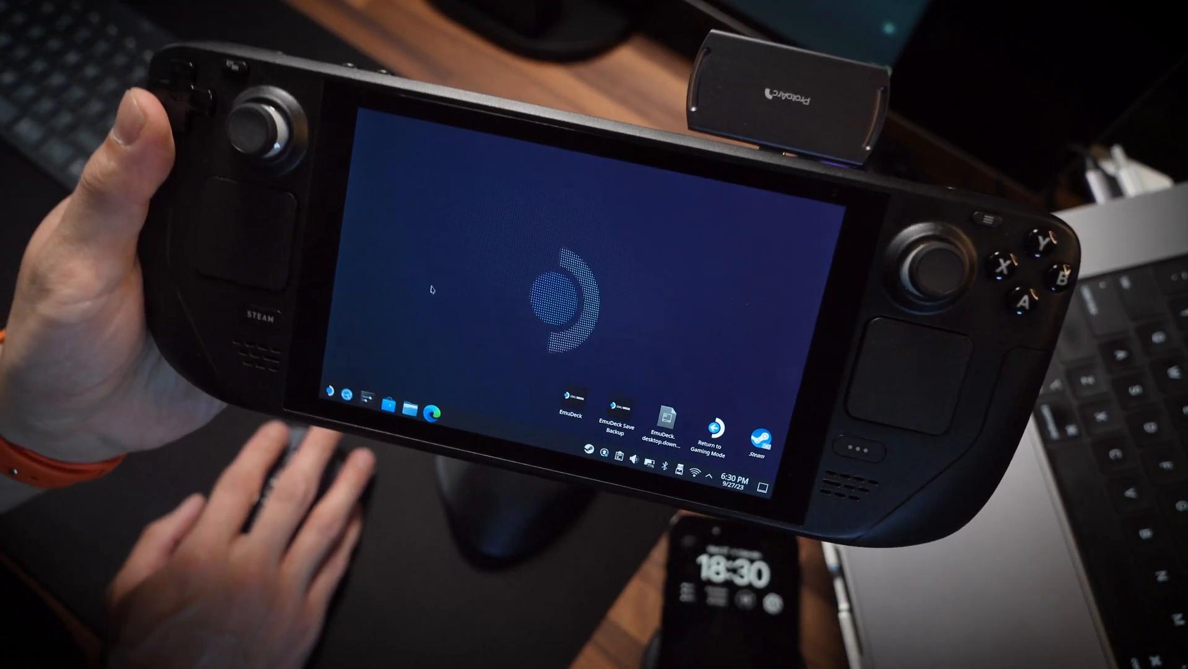
left_click(350, 389)
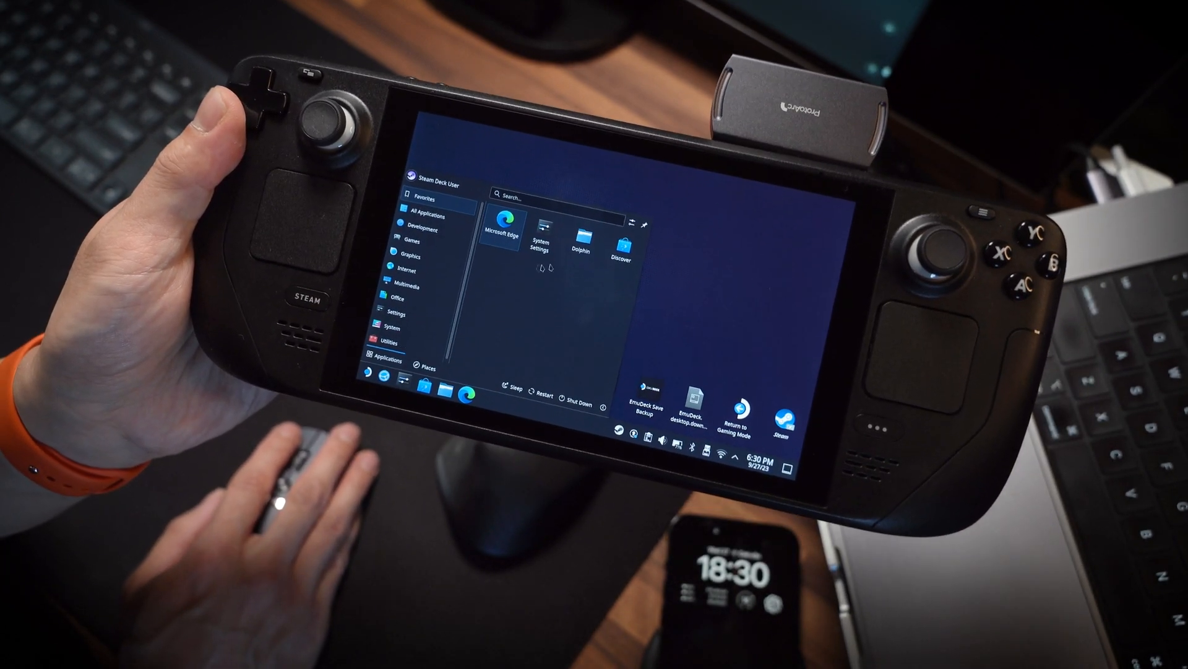
left_click(424, 229)
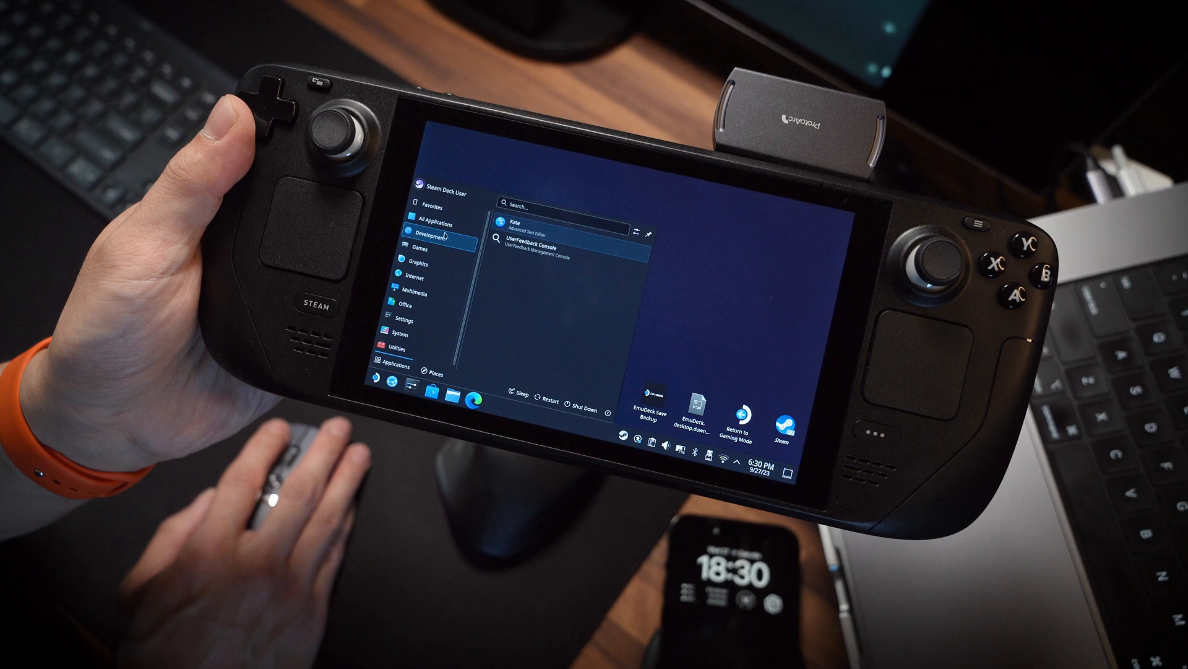
left_click(435, 225)
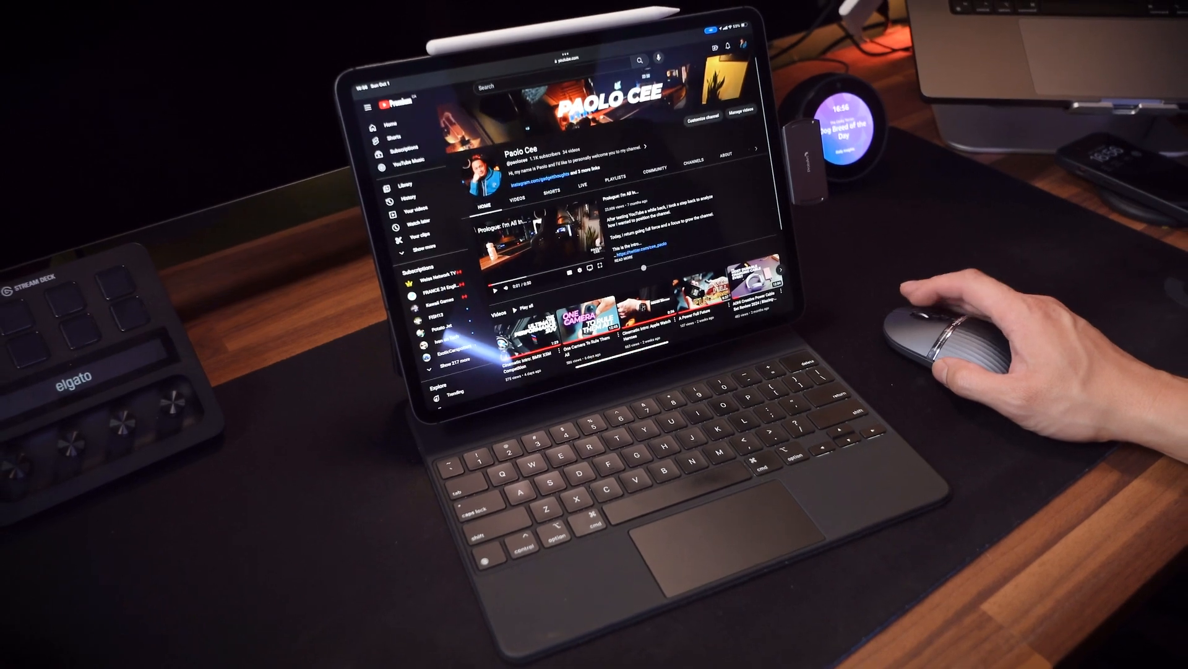
scroll("down", 3)
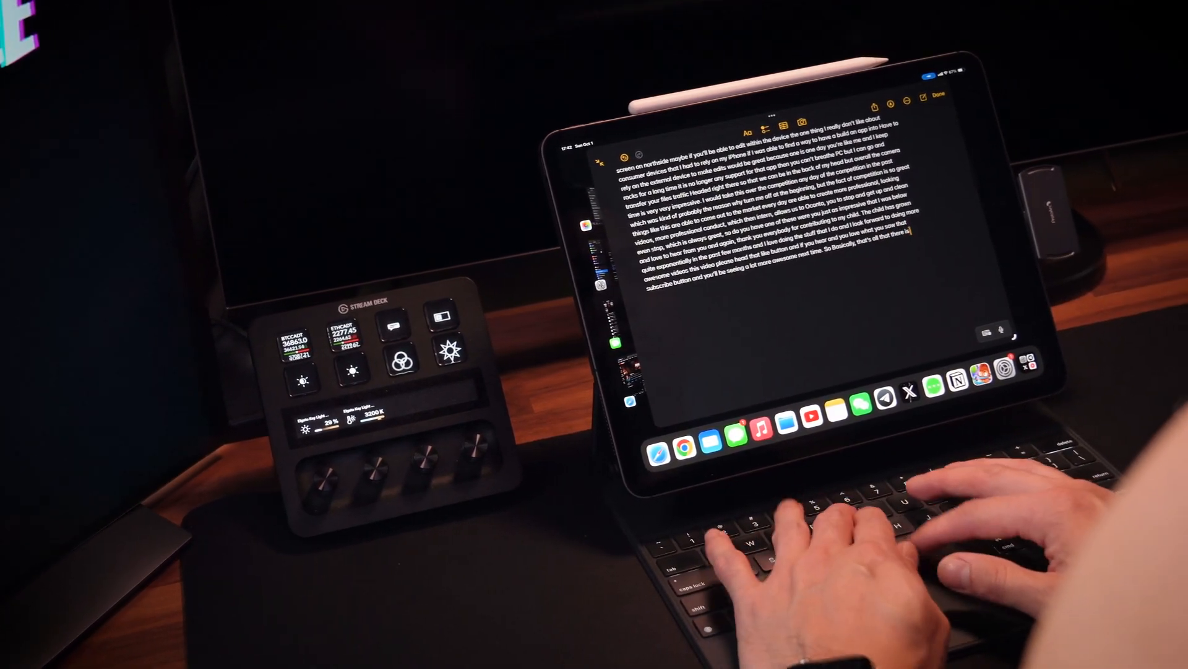
type("Video@")
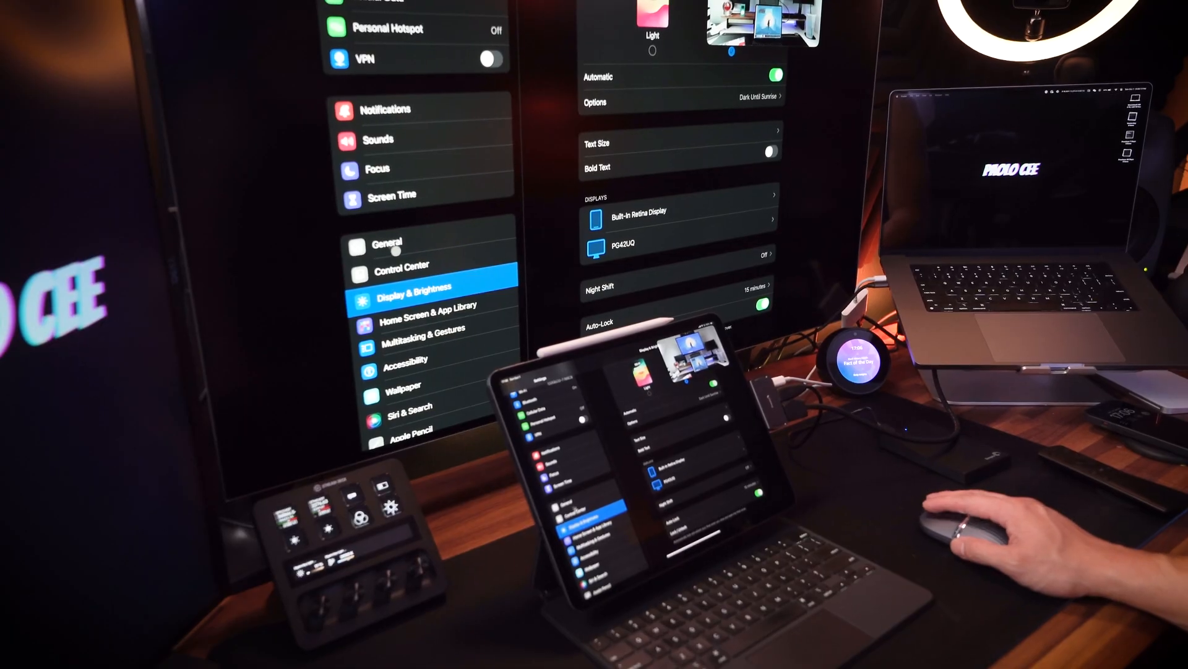
left_click(424, 327)
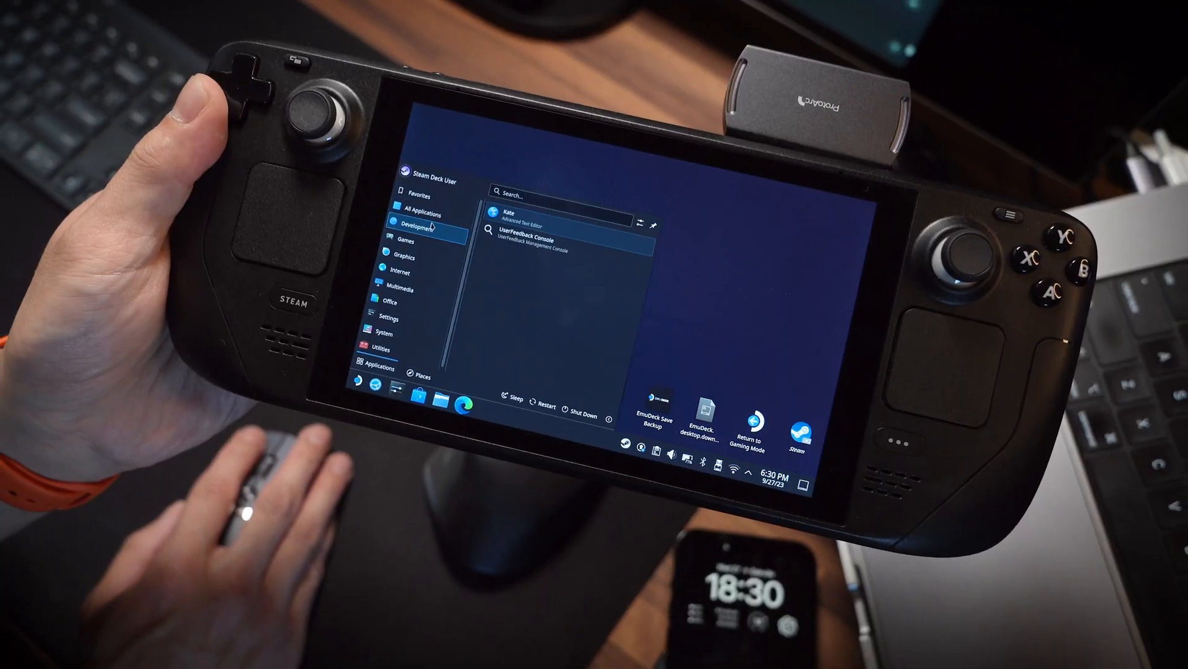
left_click(425, 230)
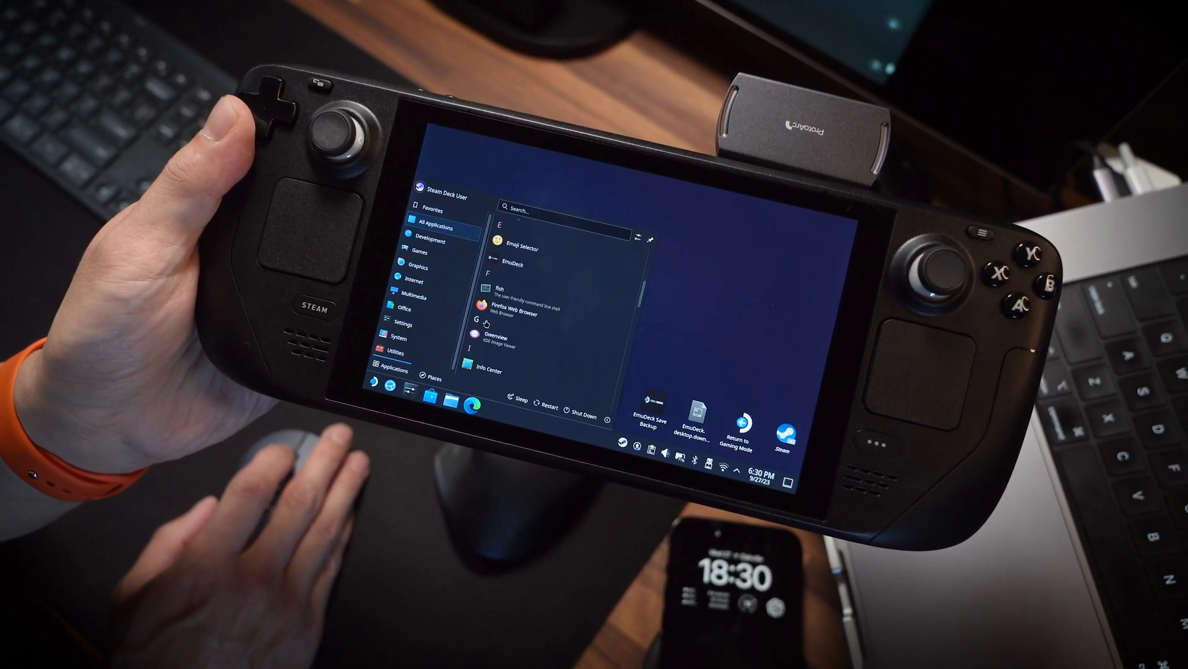